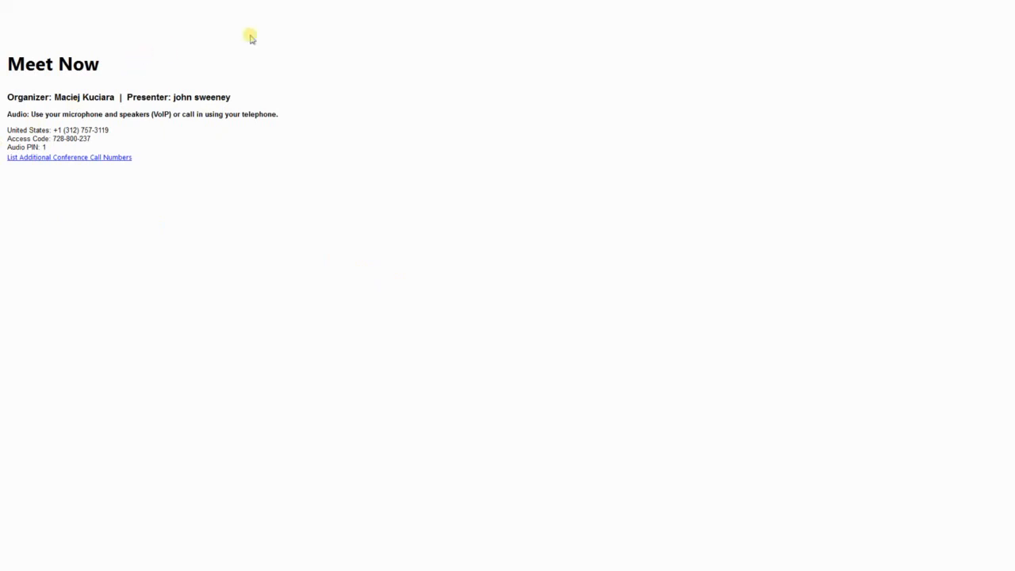
mouse_move(769, 4)
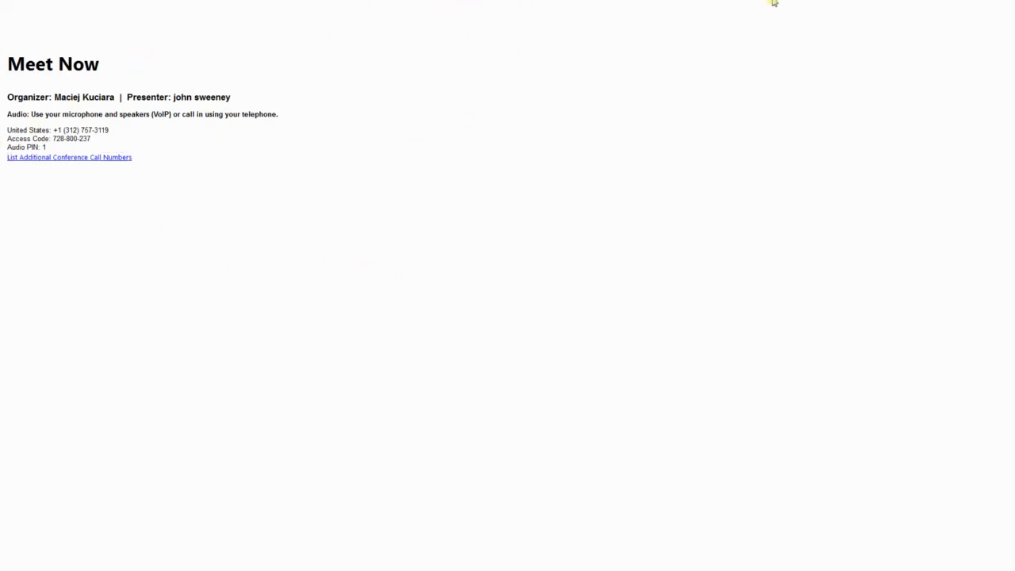
mouse_move(710, 17)
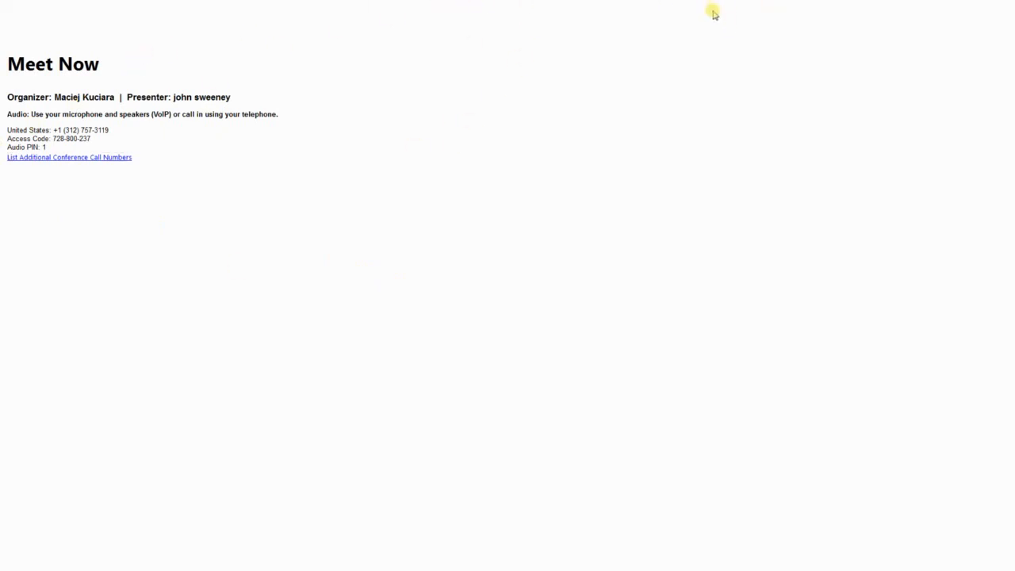
mouse_move(116, 460)
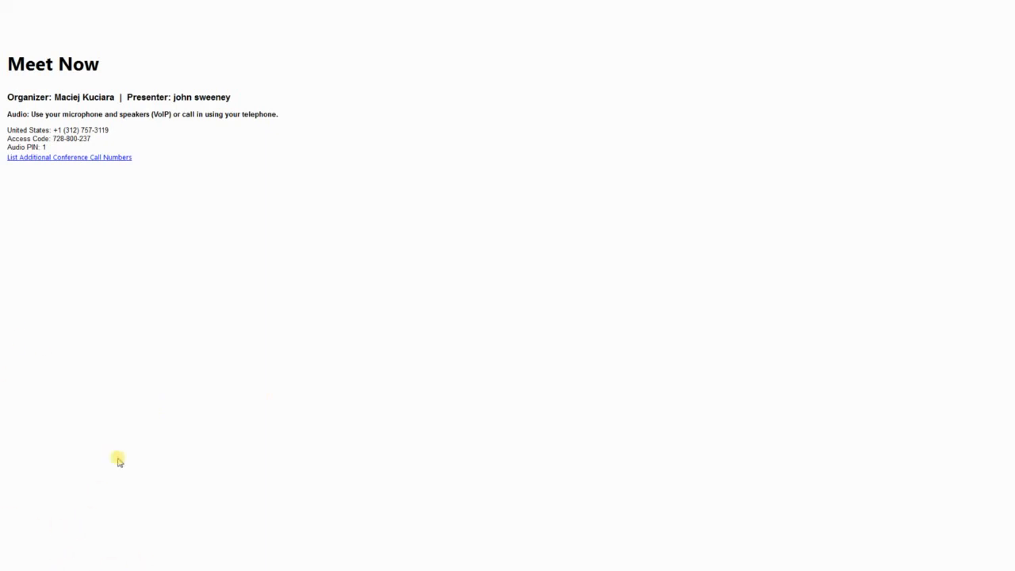
mouse_move(177, 173)
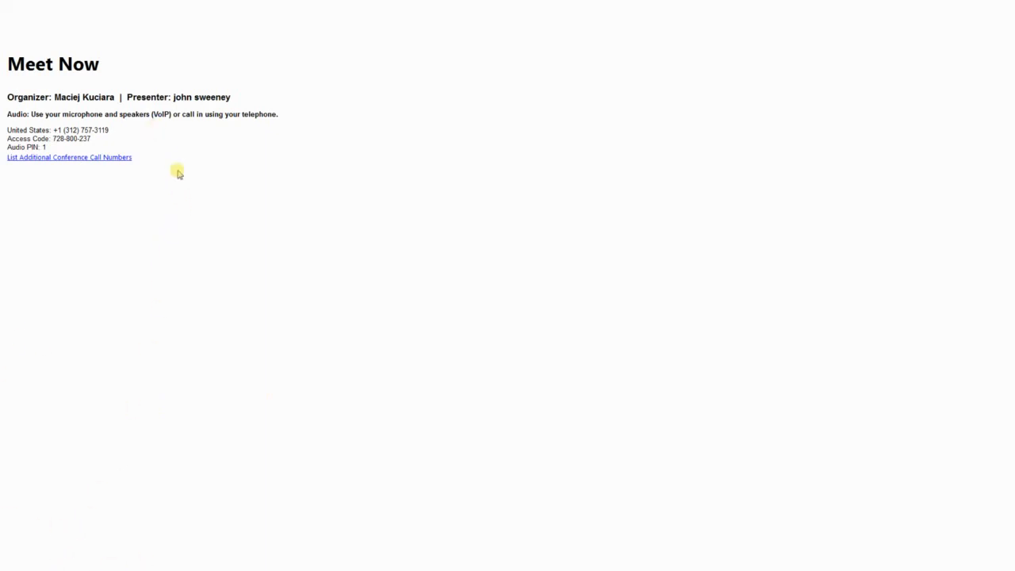